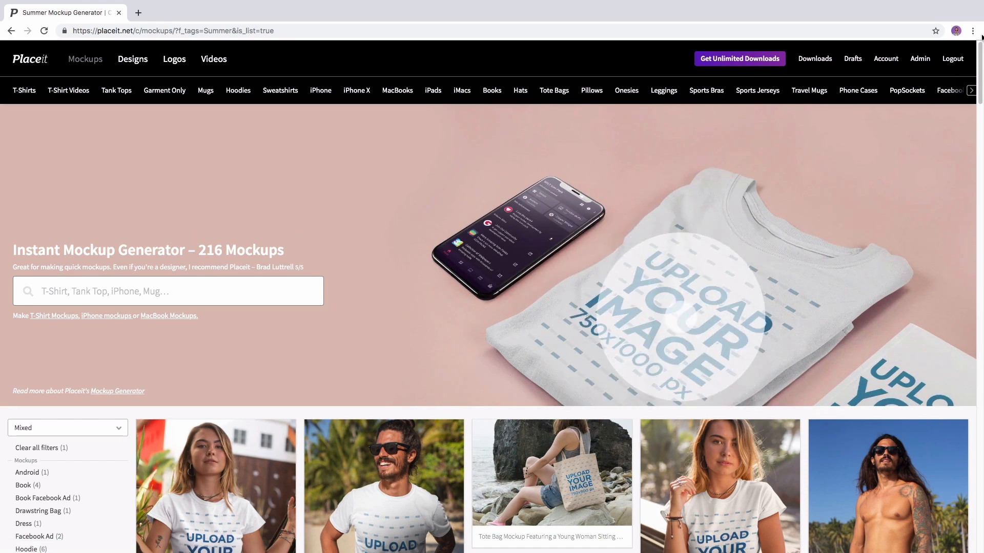
# Step: Scroll the Summer mockups and open 'Tee Mockup of a Bronzed Woman Sitting by Palm Trees'
pyautogui.scroll(-3)
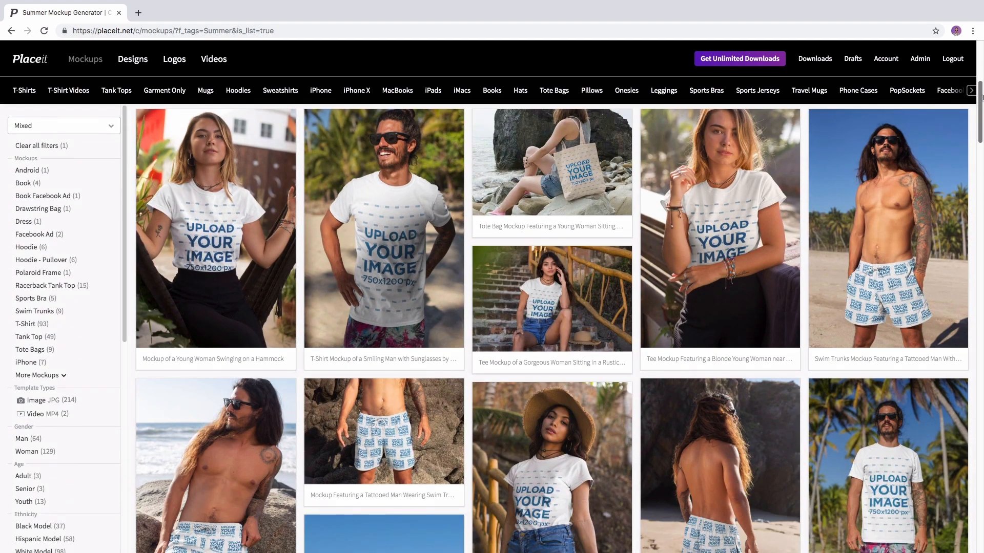
pyautogui.scroll(-3)
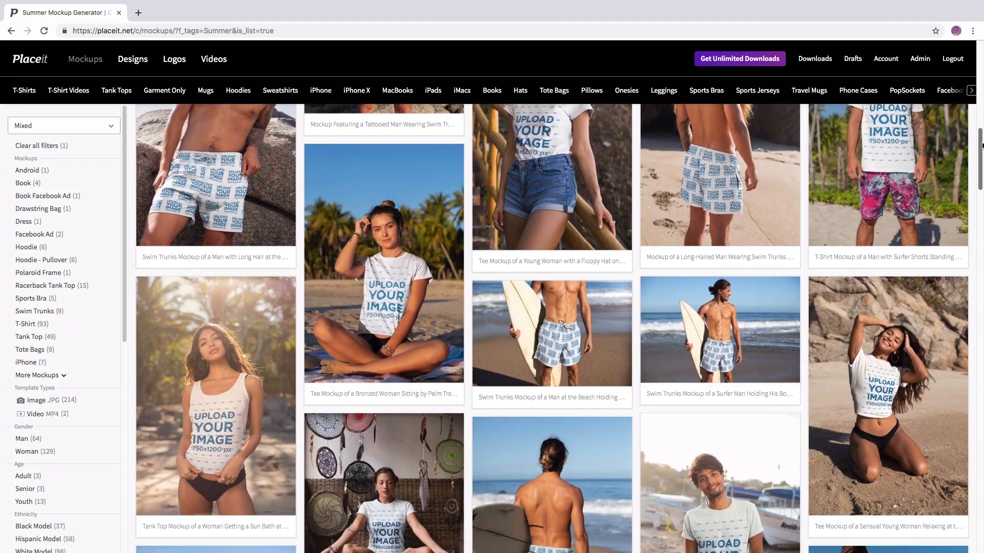
pyautogui.scroll(-3)
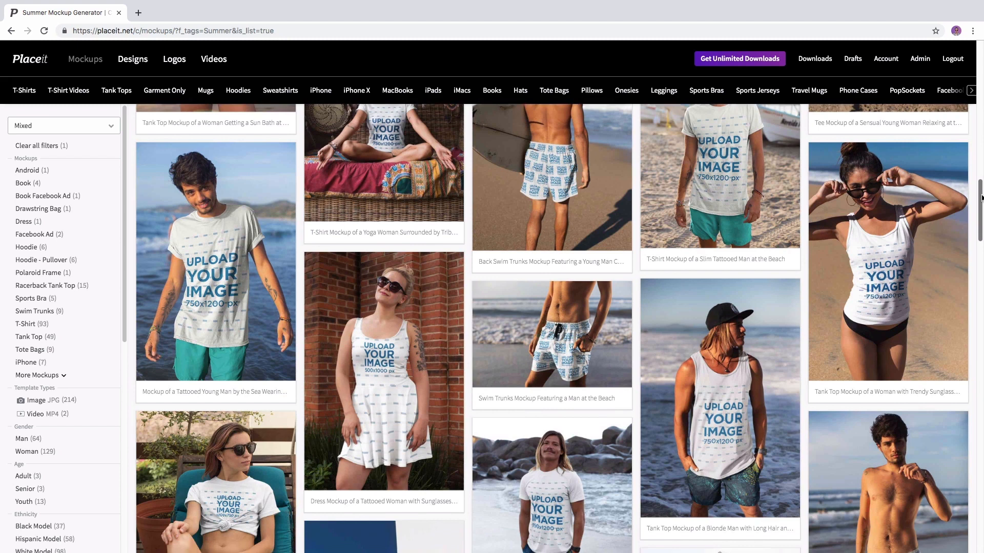
pyautogui.scroll(-3)
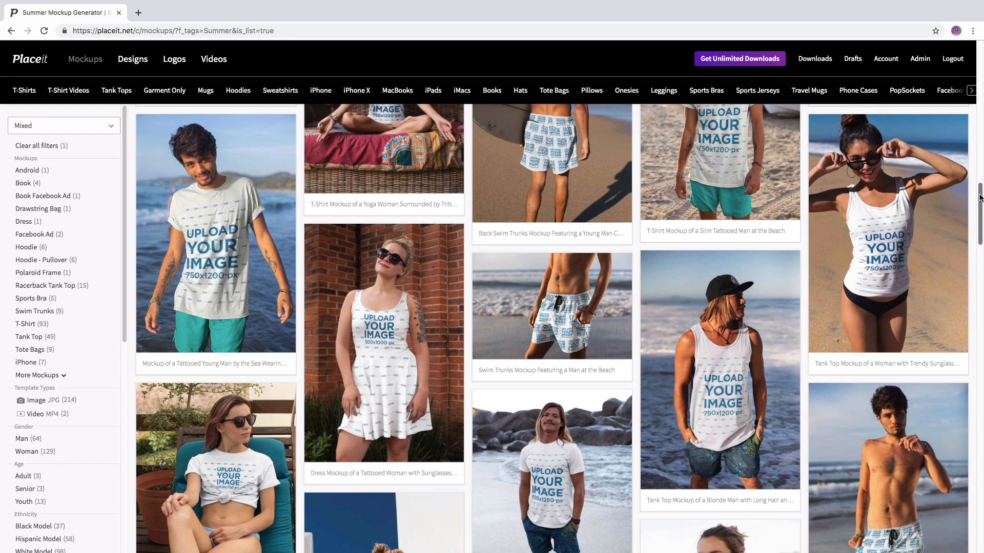
pyautogui.click(215, 483)
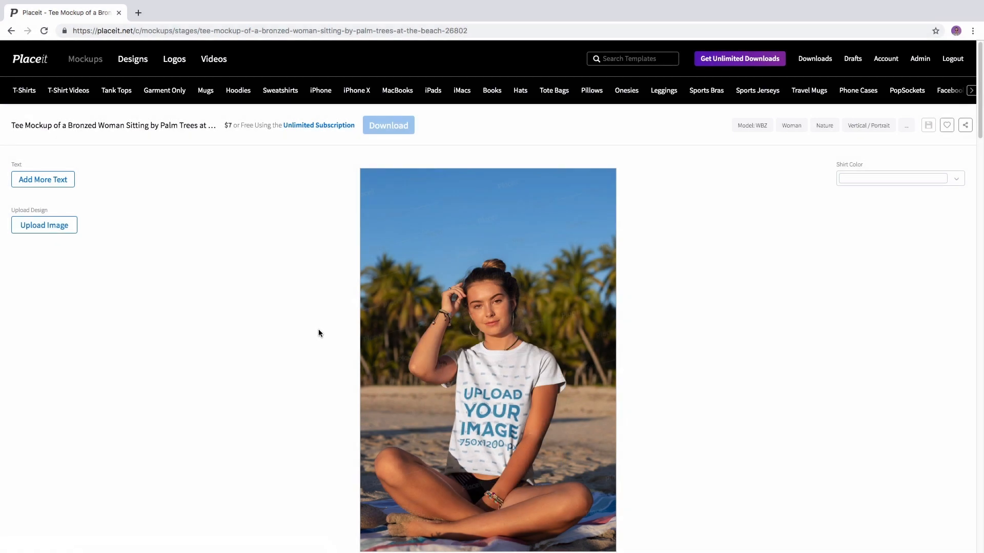
pyautogui.moveTo(155, 313)
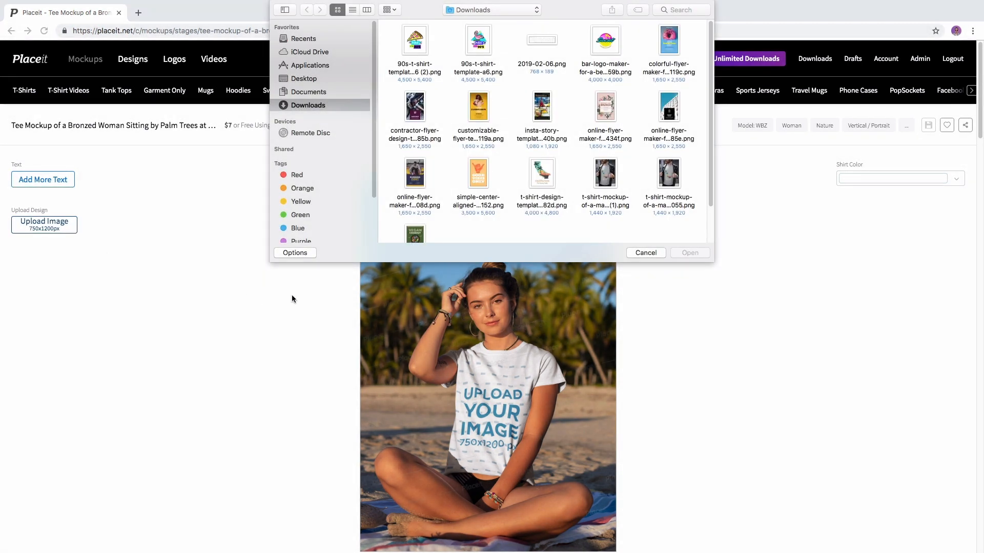
# Step: Upload the simple-center-aligned 'Good Vibes Only' PNG from Downloads
pyautogui.click(477, 174)
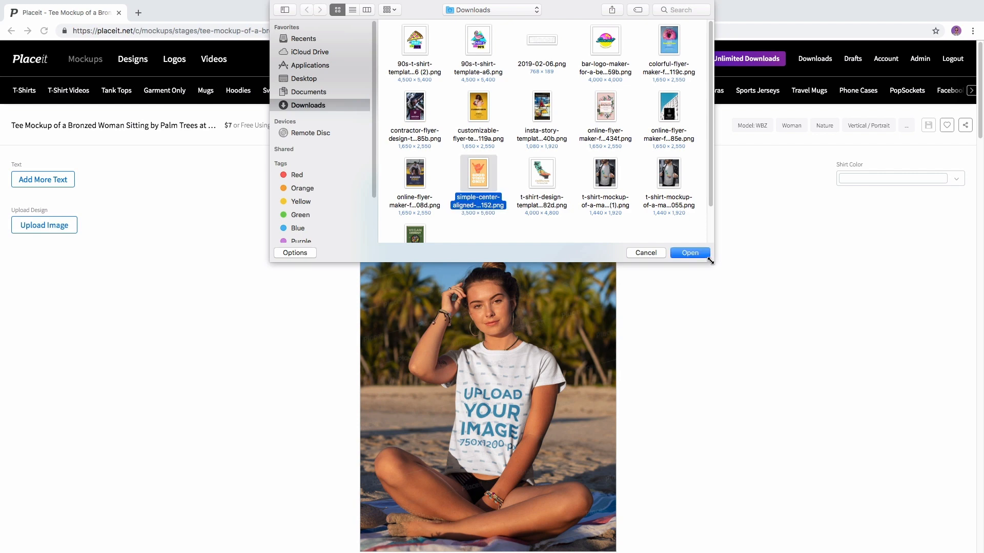
pyautogui.click(688, 253)
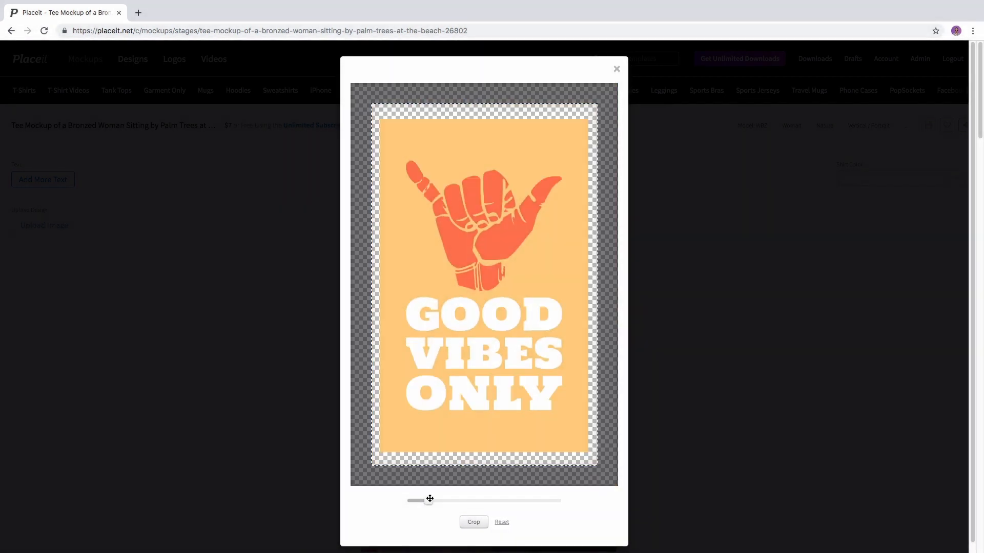
# Step: Enlarge the design with the zoom slider to fill the print area and crop it
pyautogui.click(473, 522)
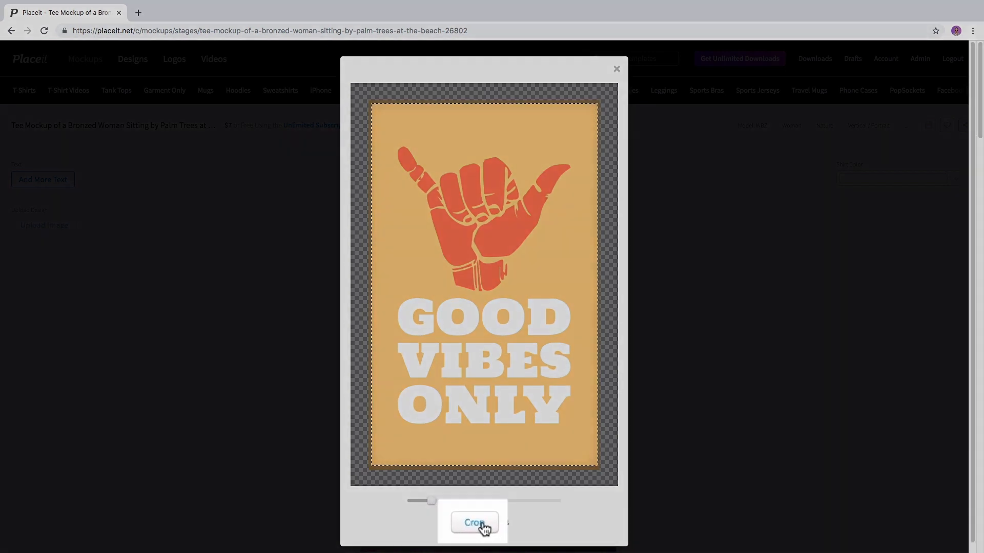
pyautogui.click(473, 522)
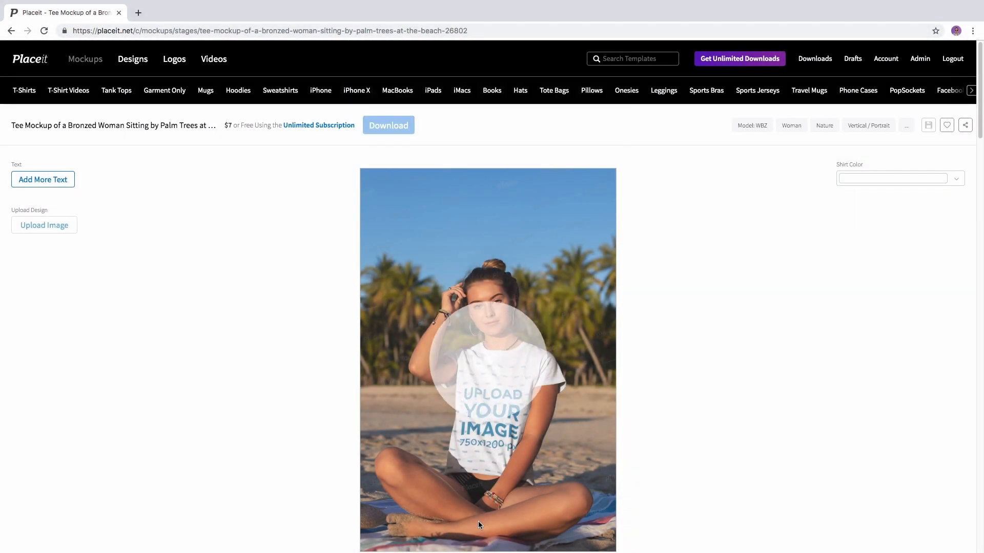
# Step: Change the shirt color to the light peach swatch
pyautogui.click(44, 225)
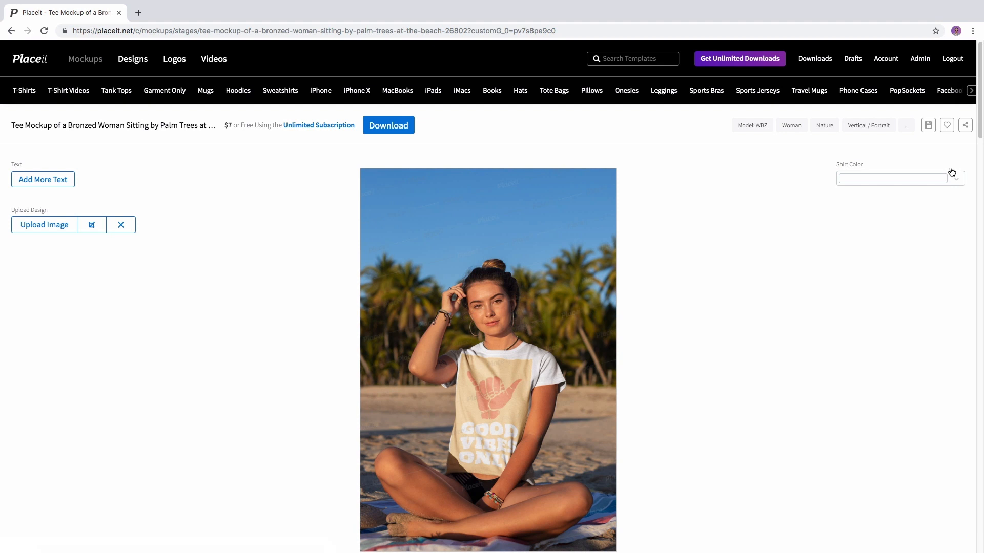
pyautogui.click(956, 178)
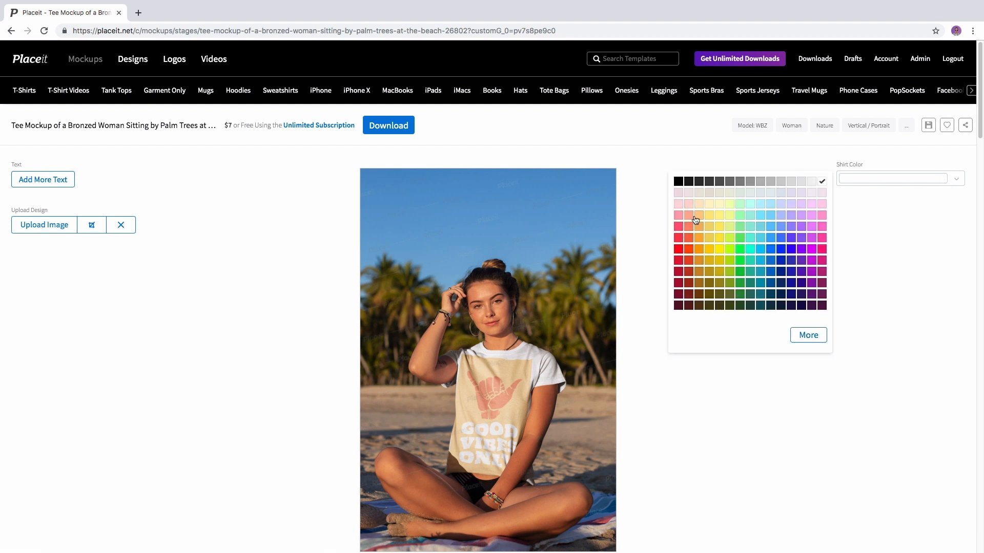
pyautogui.click(695, 221)
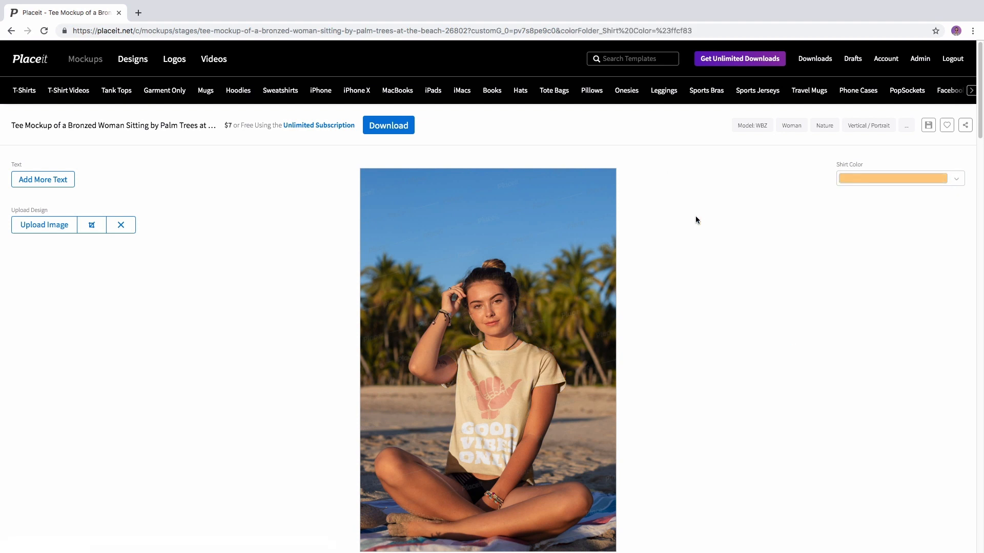